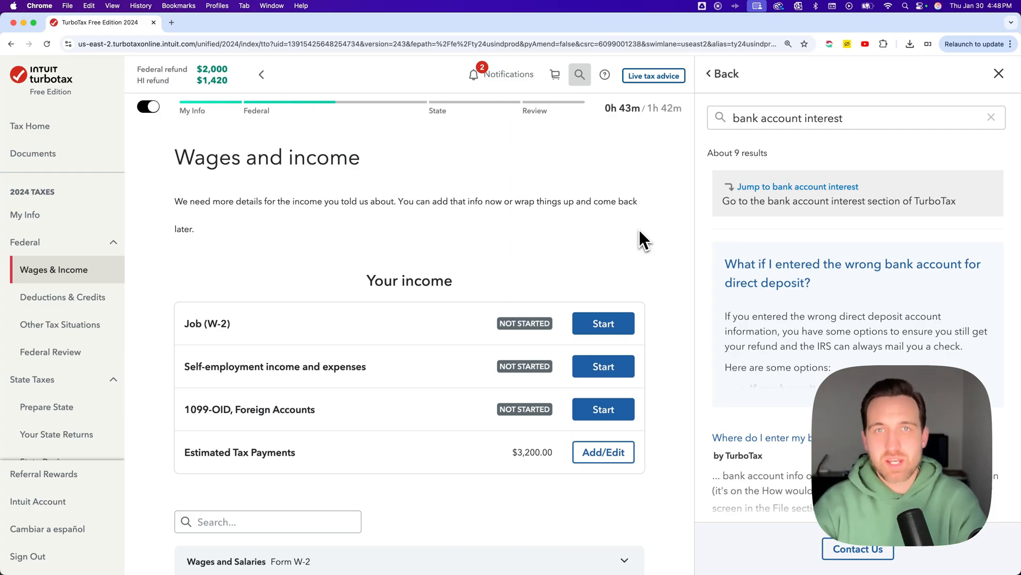
{"action": "mouse_move", "coordinate": [625, 239]}
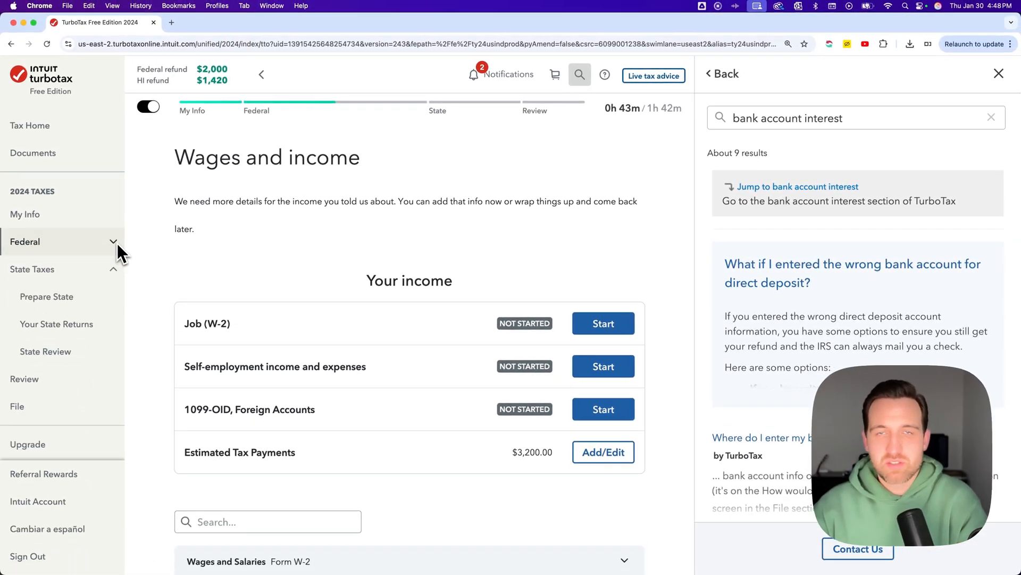
Reach Estimates and Other Taxes Paid under the Federal Deductions & Credits topics
{"action": "left_click", "coordinate": [24, 241]}
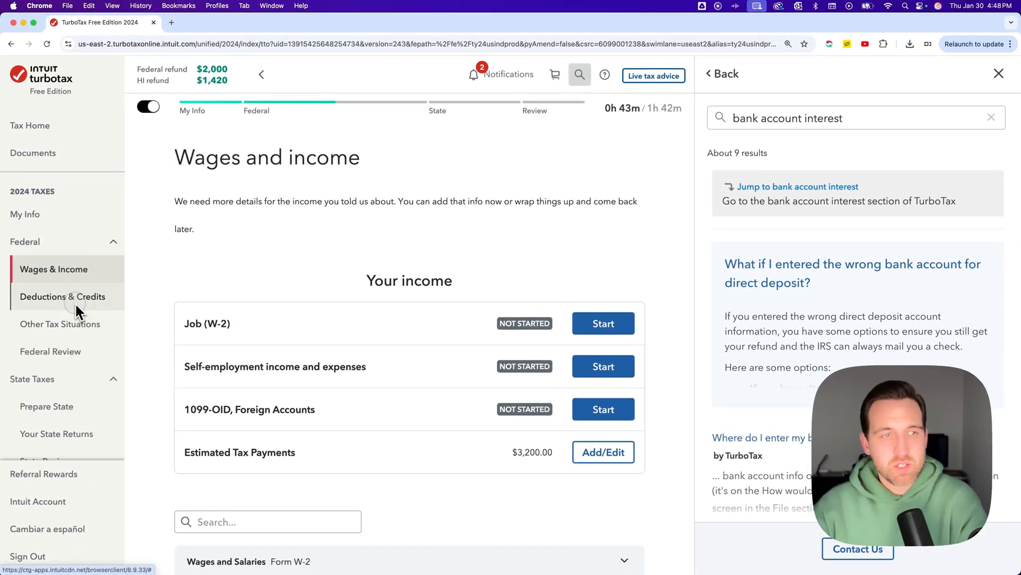
{"action": "left_click", "coordinate": [63, 297]}
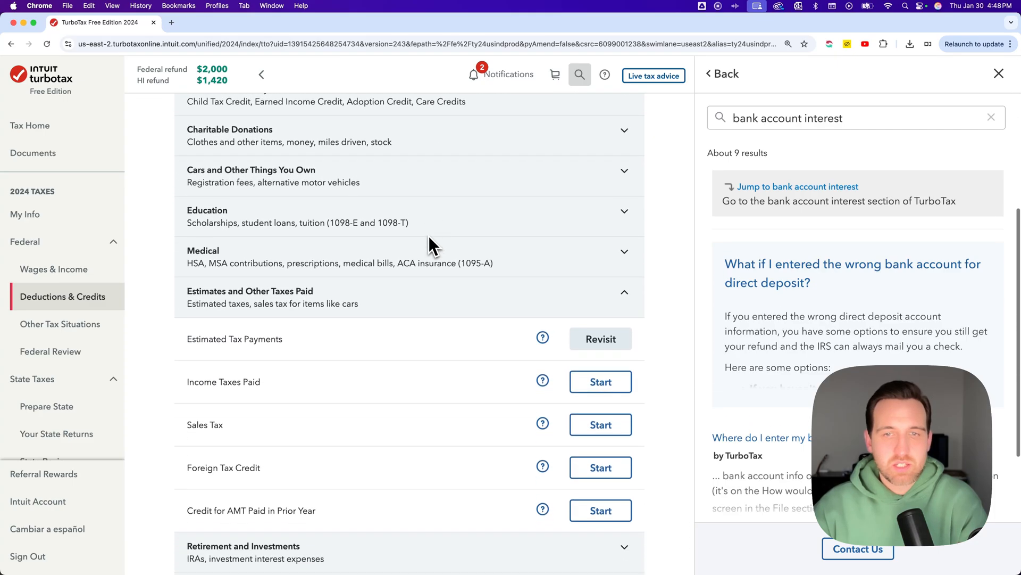
{"action": "scroll", "scroll_direction": "down", "scroll_amount": 3}
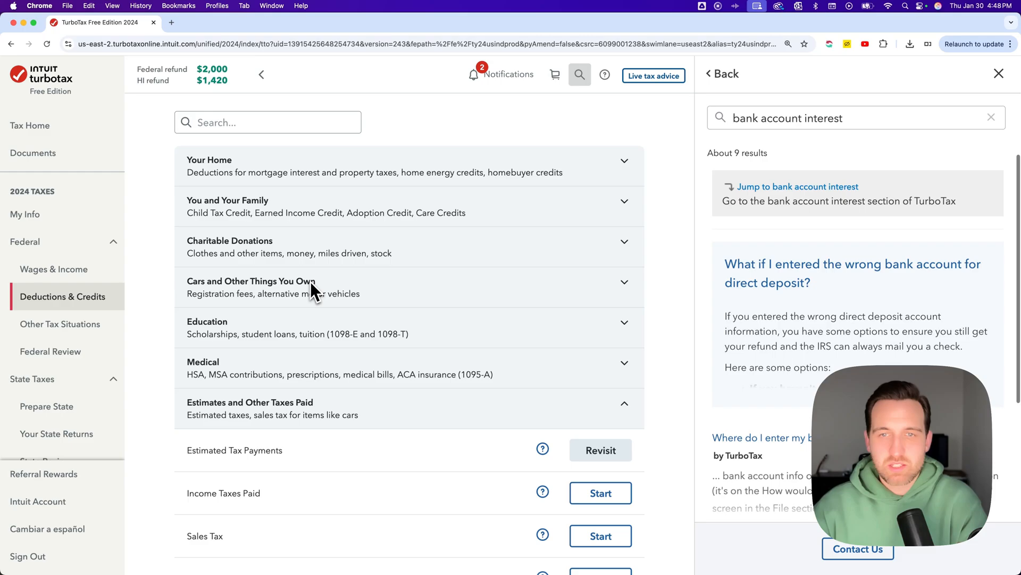
{"action": "scroll", "scroll_direction": "down", "scroll_amount": 3}
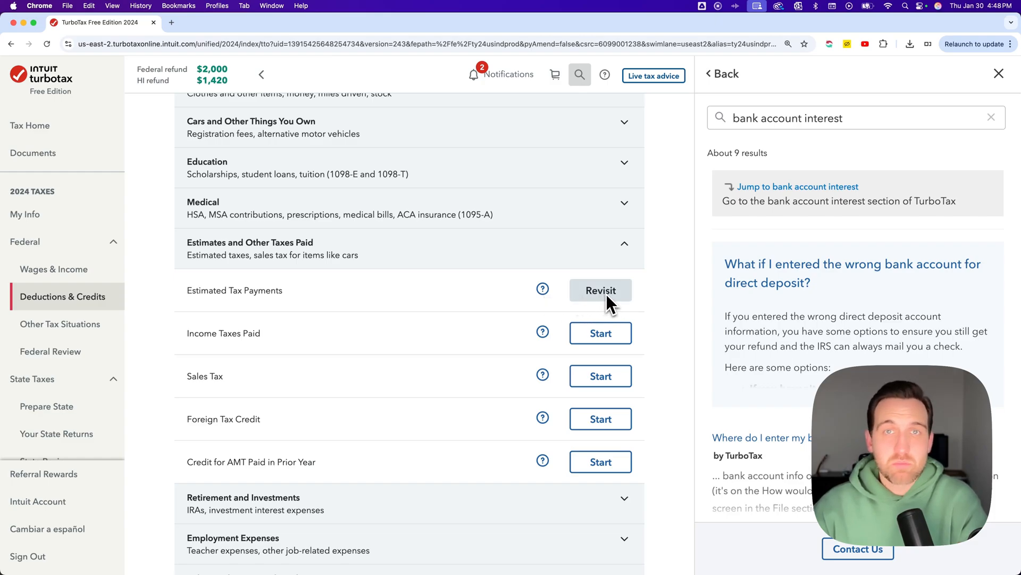
Revisit the Estimated Tax Payments entries to reach the federal quarterly payments form
{"action": "left_click", "coordinate": [599, 289]}
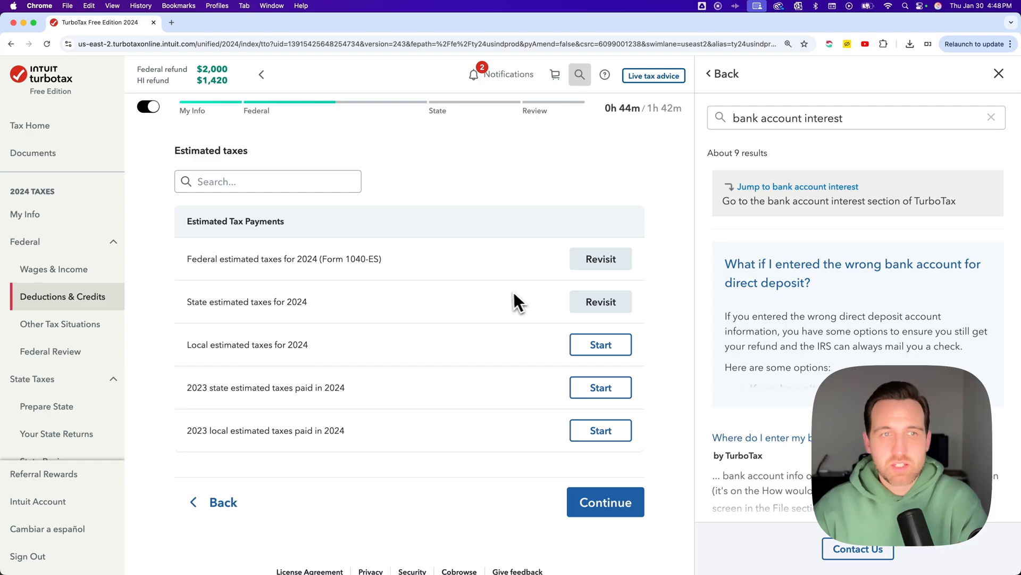
{"action": "mouse_move", "coordinate": [445, 291]}
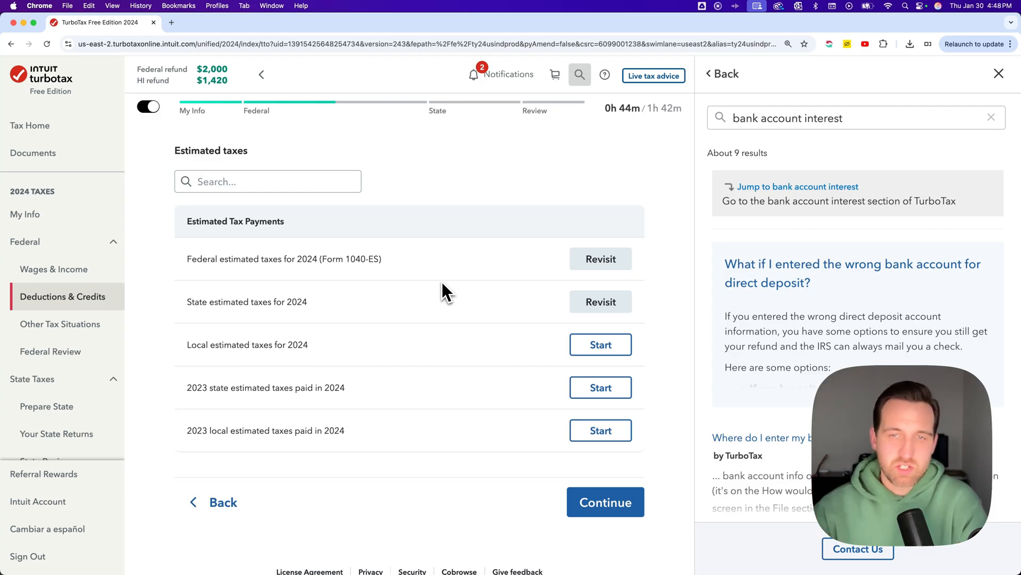
{"action": "mouse_move", "coordinate": [260, 269]}
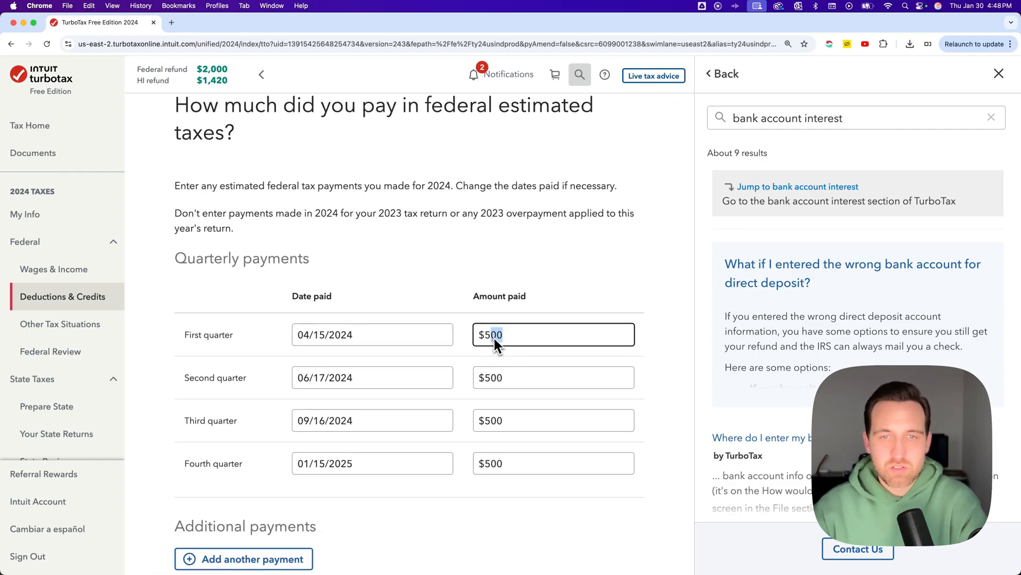
Reduce the first-quarter federal payment to $250 and continue, totalling $1,750.00 paid
{"action": "type", "text": "2"}
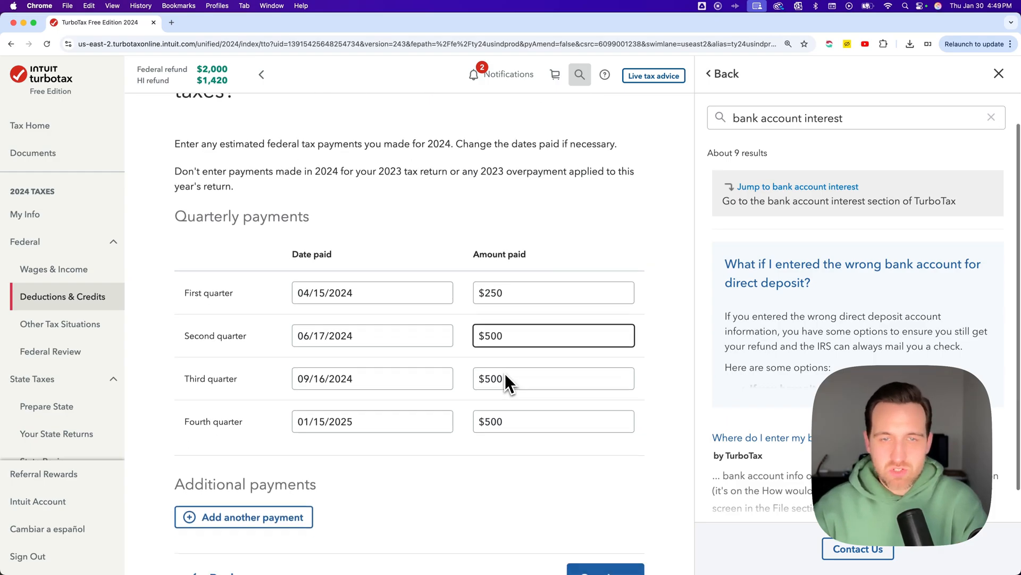
{"action": "scroll", "scroll_direction": "down", "scroll_amount": 3}
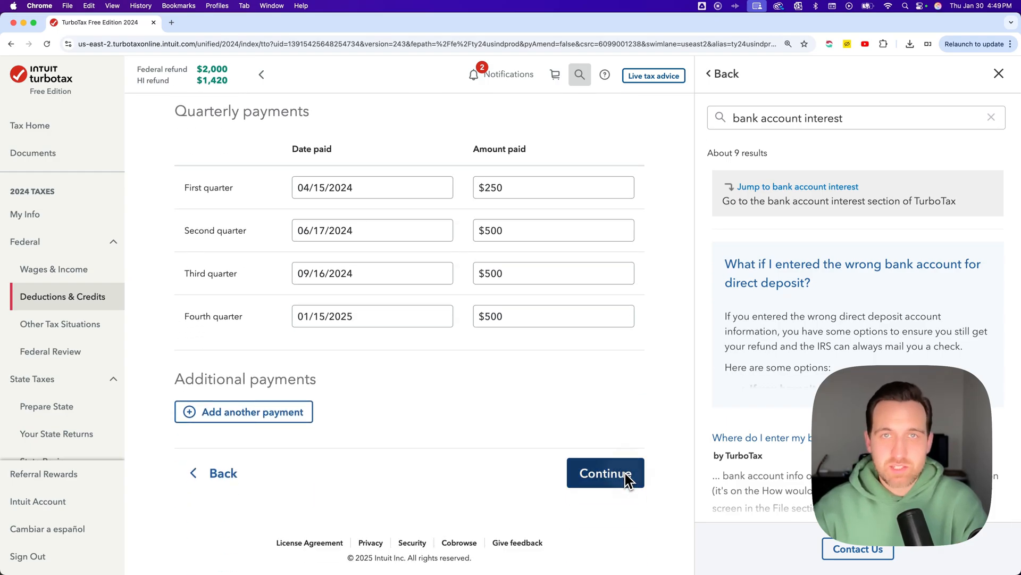
{"action": "left_click", "coordinate": [604, 473]}
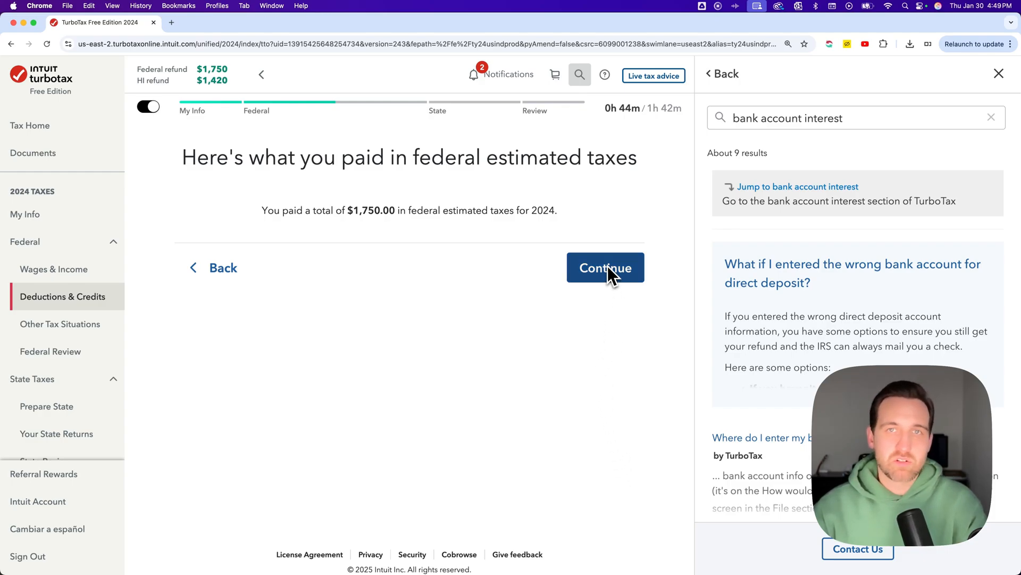
Leave the federal payment summary, returning to the Estimated taxes list showing $1,750
{"action": "left_click", "coordinate": [604, 267]}
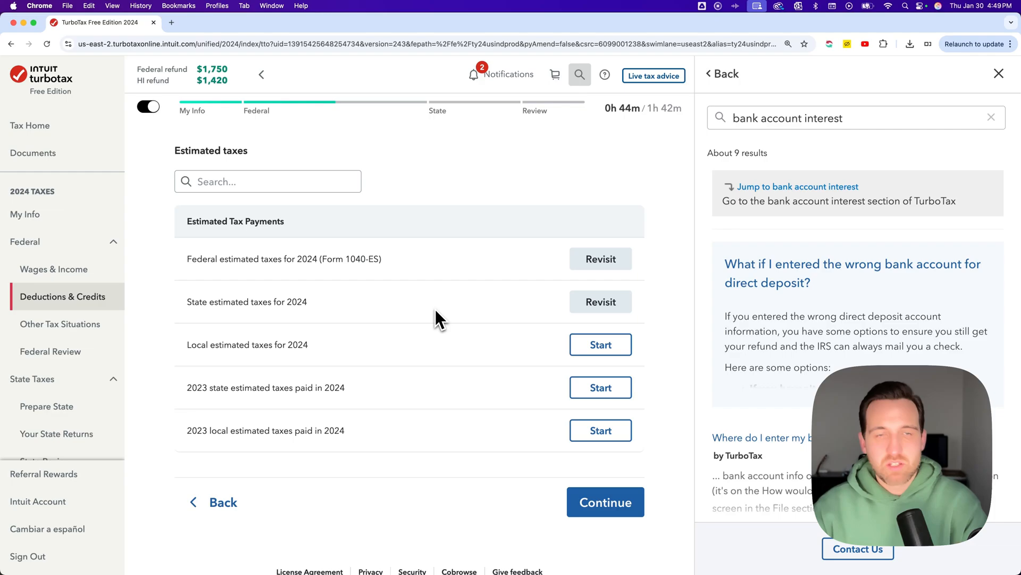
{"action": "mouse_move", "coordinate": [391, 394]}
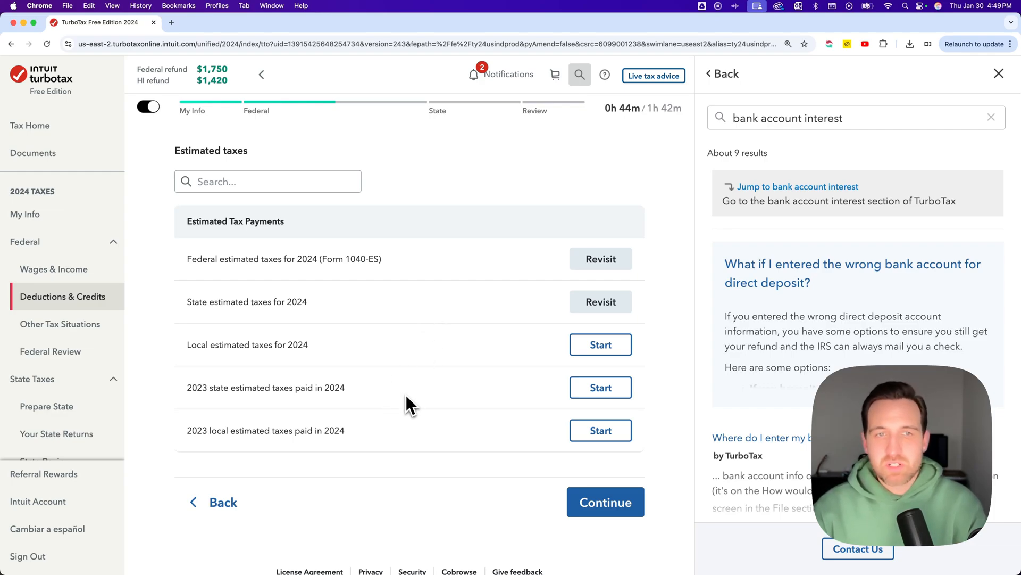
{"action": "mouse_move", "coordinate": [413, 408]}
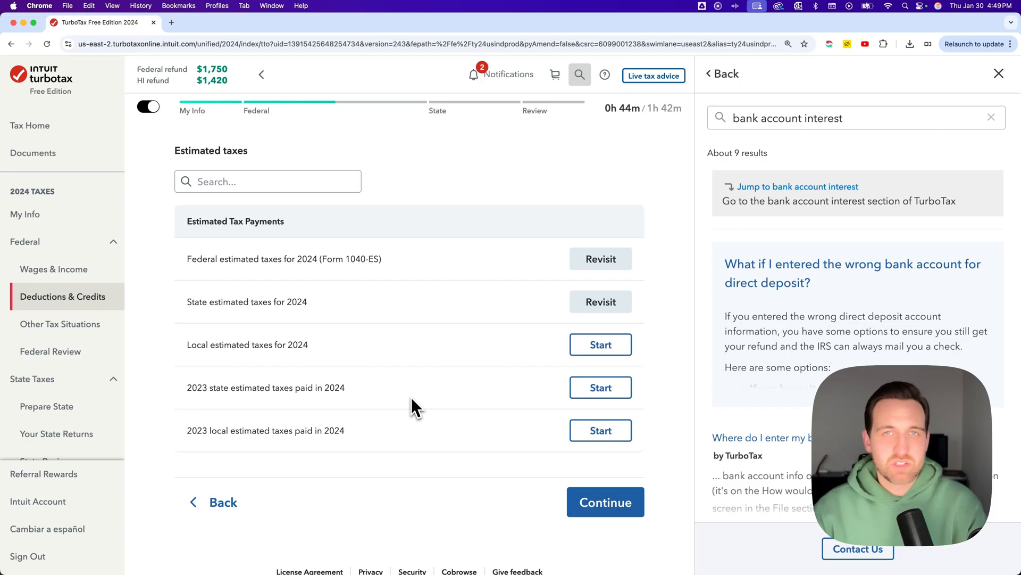